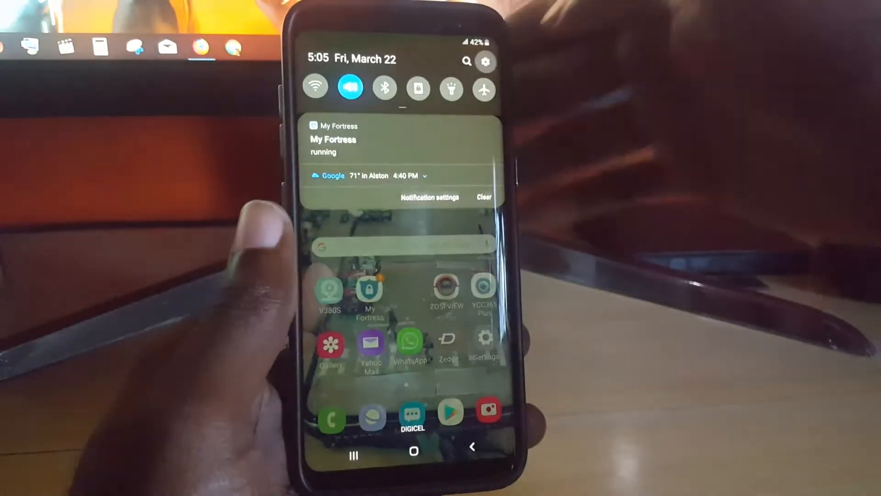
Step: Open the Gallery from the home screen to reach the wallpaper album
{"action": "left_click", "coordinate": [486, 61]}
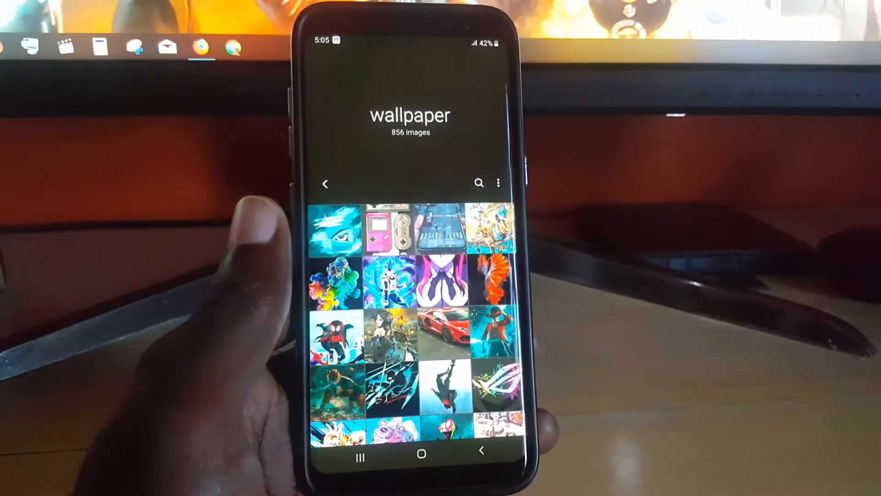
Step: Pick a black image from the wallpaper album to use as the wallpaper
{"action": "scroll", "scroll_direction": "down", "scroll_amount": 3}
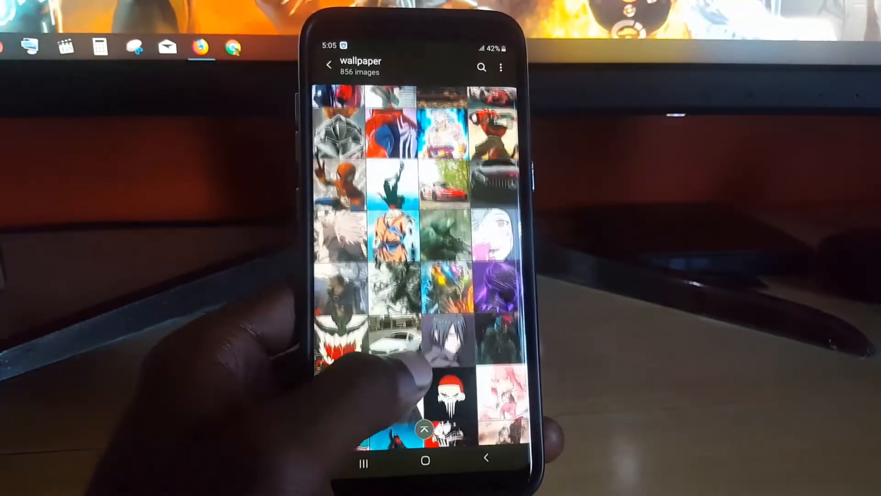
{"action": "left_click", "coordinate": [392, 225]}
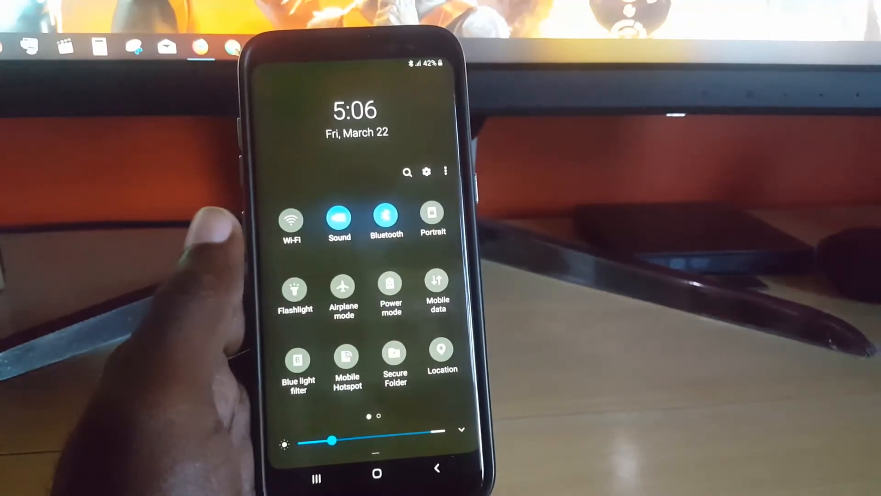
Step: Switch the Bluetooth quick-settings tile off and move to the next page of tiles
{"action": "left_click", "coordinate": [387, 233]}
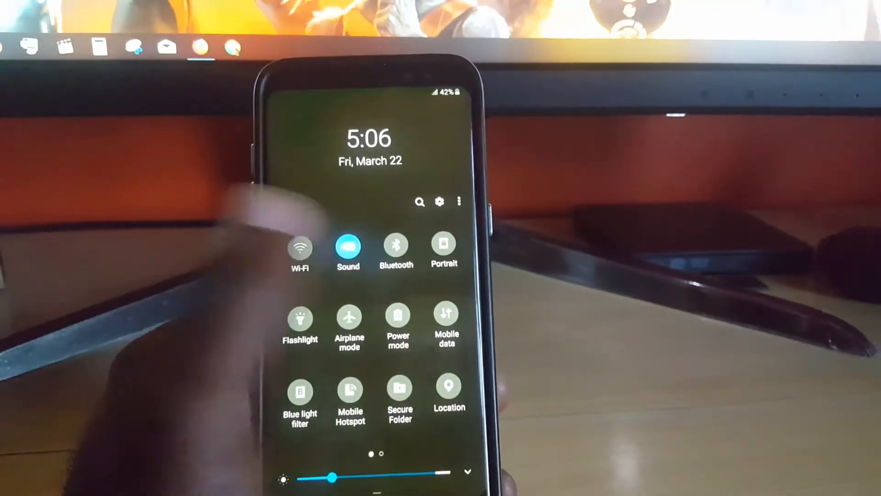
{"action": "scroll", "scroll_direction": "left", "scroll_amount": 3}
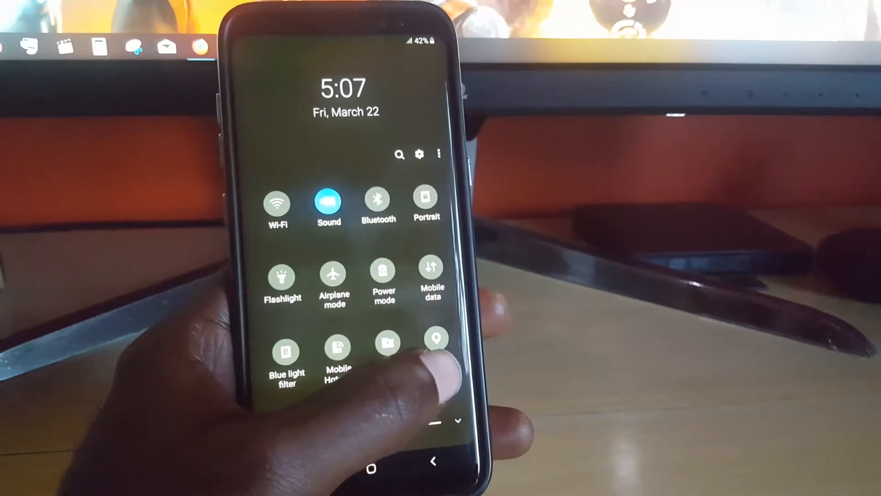
{"action": "scroll", "scroll_direction": "left", "scroll_amount": 3}
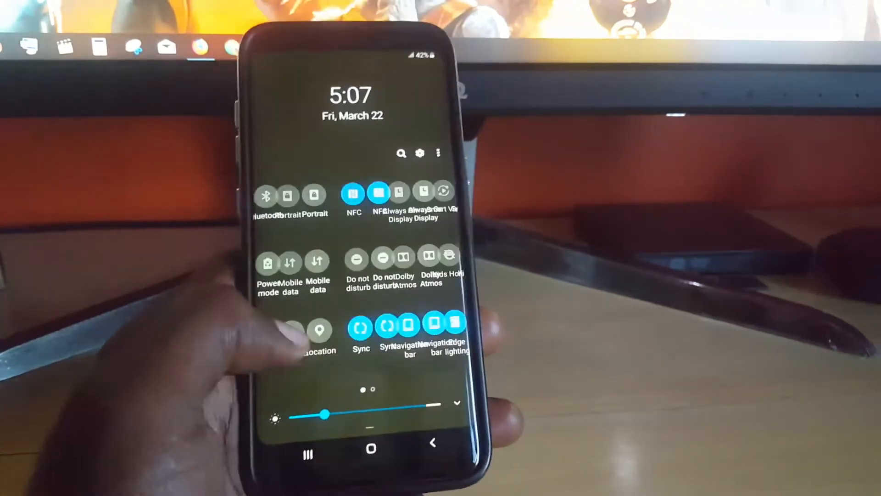
Step: Reach the Power mode tile and bring up its options for medium power saving
{"action": "scroll", "scroll_direction": "left", "scroll_amount": 3}
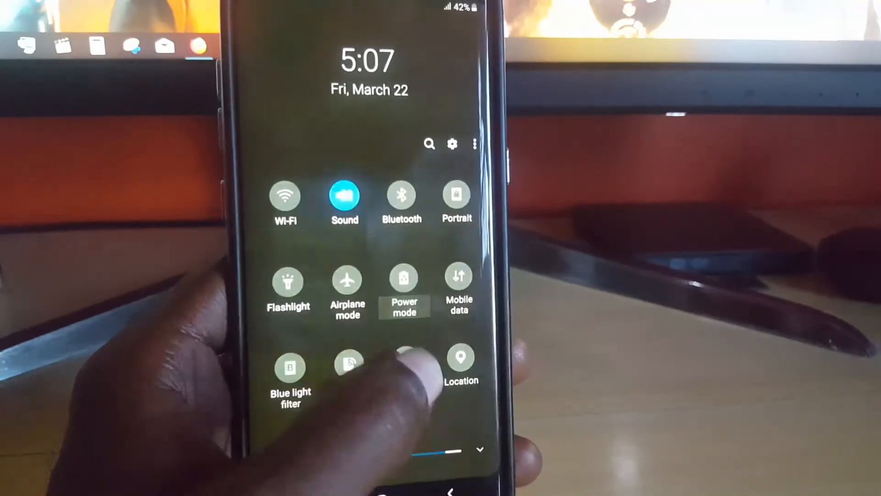
{"action": "left_click", "coordinate": [404, 281]}
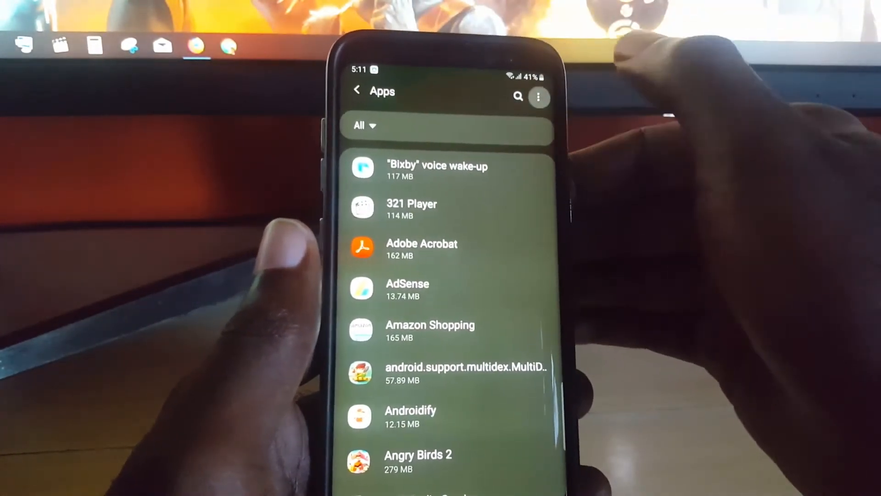
Step: Reach Optimize battery usage via the Apps menu's Special access settings
{"action": "left_click", "coordinate": [539, 96]}
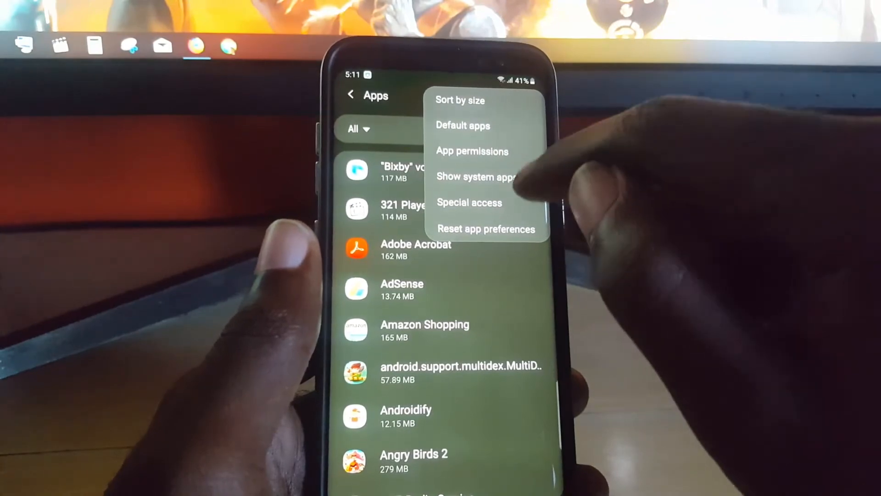
{"action": "left_click", "coordinate": [469, 202]}
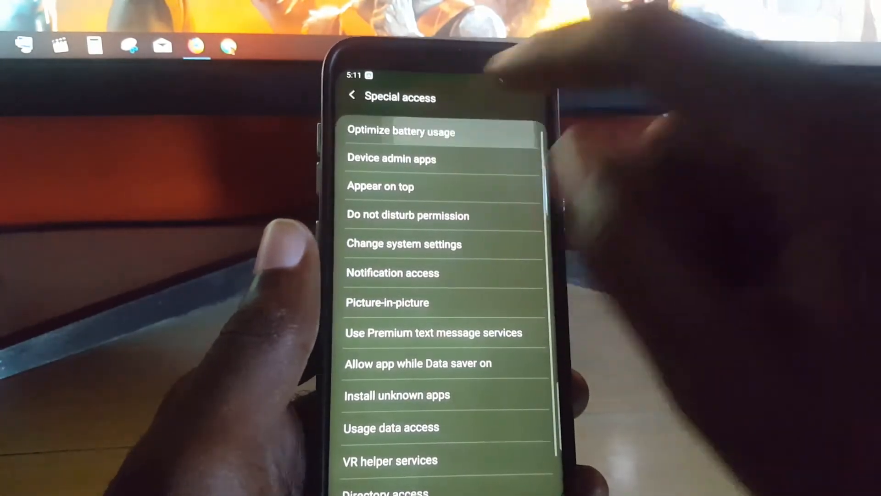
{"action": "left_click", "coordinate": [401, 131]}
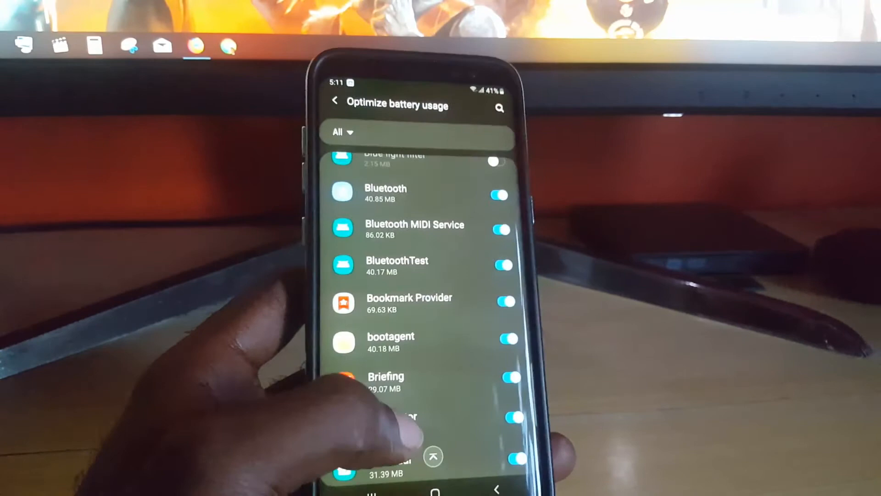
Step: Check that all apps are toggled on for battery optimization and return to the home screen
{"action": "scroll", "scroll_direction": "down", "scroll_amount": 3}
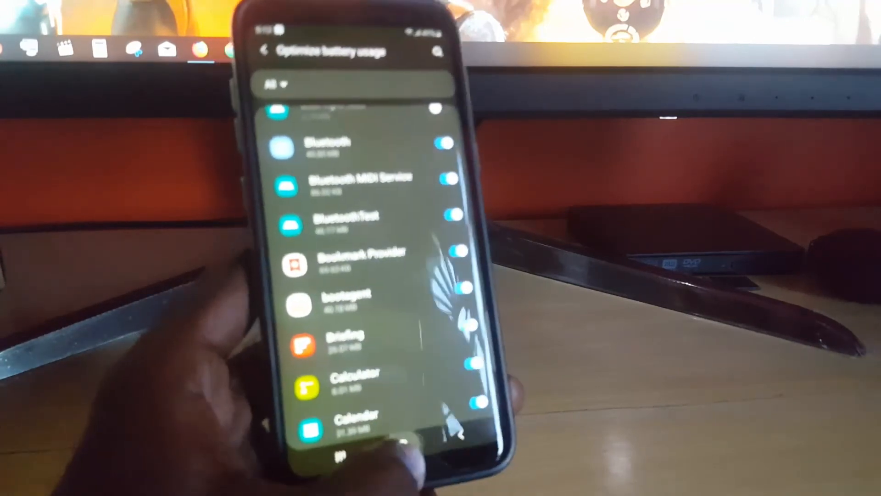
{"action": "left_click", "coordinate": [384, 486]}
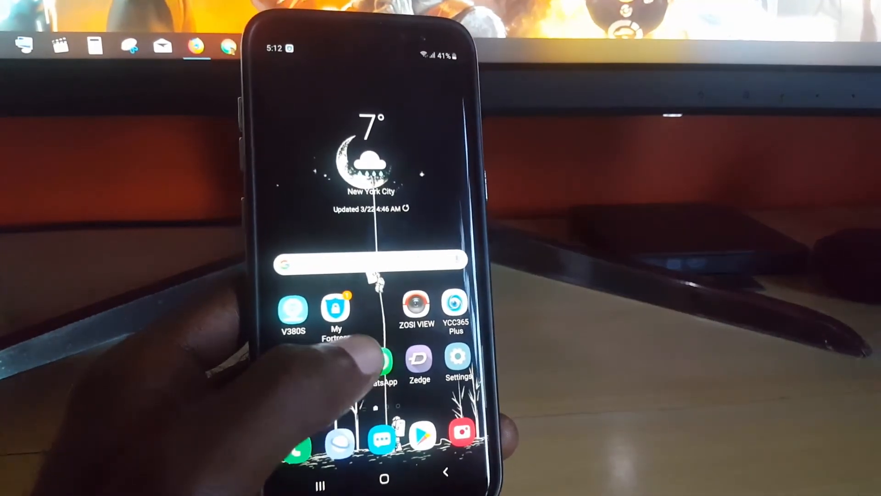